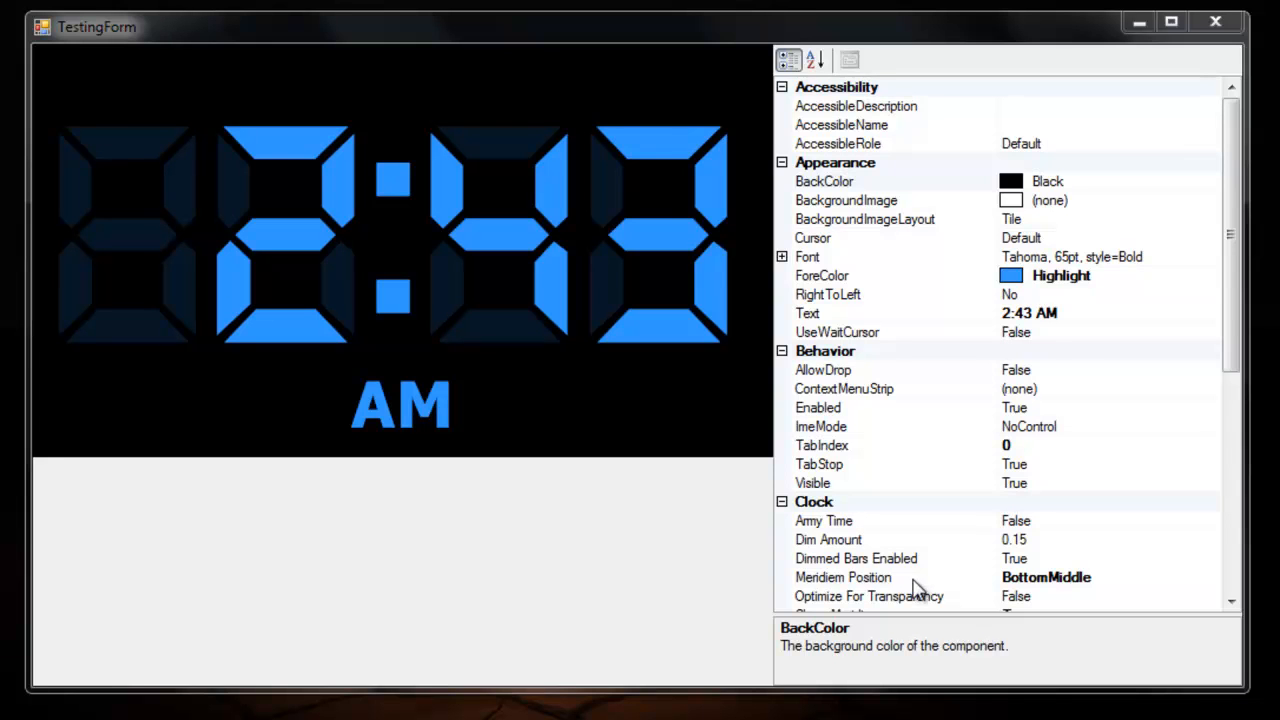
{"action": "mouse_move", "coordinate": [545, 305]}
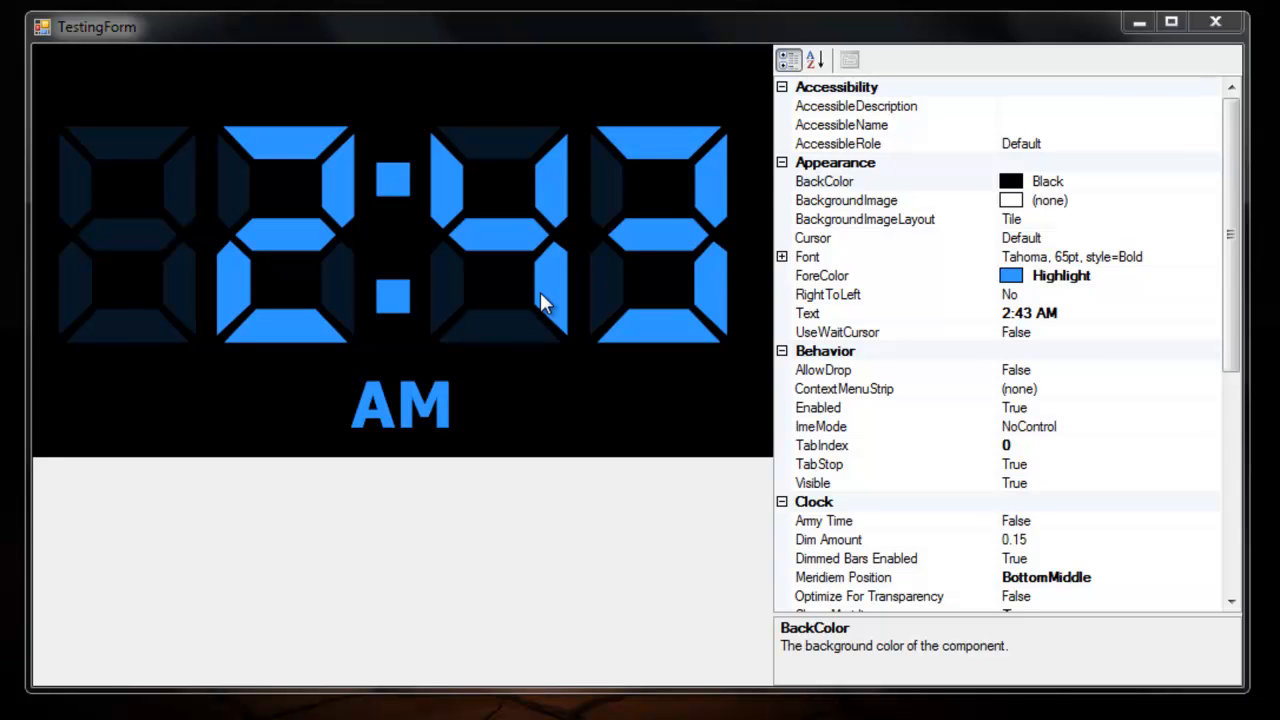
{"action": "mouse_move", "coordinate": [1165, 335]}
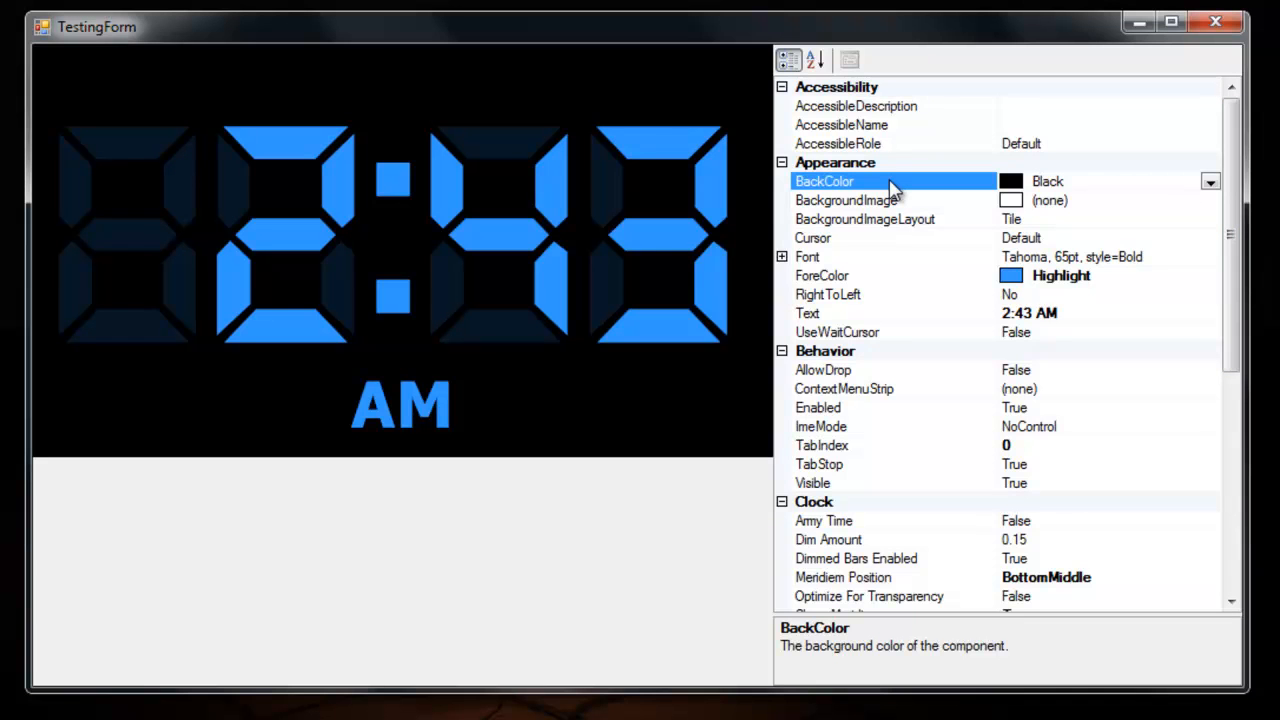
{"action": "mouse_move", "coordinate": [90, 400]}
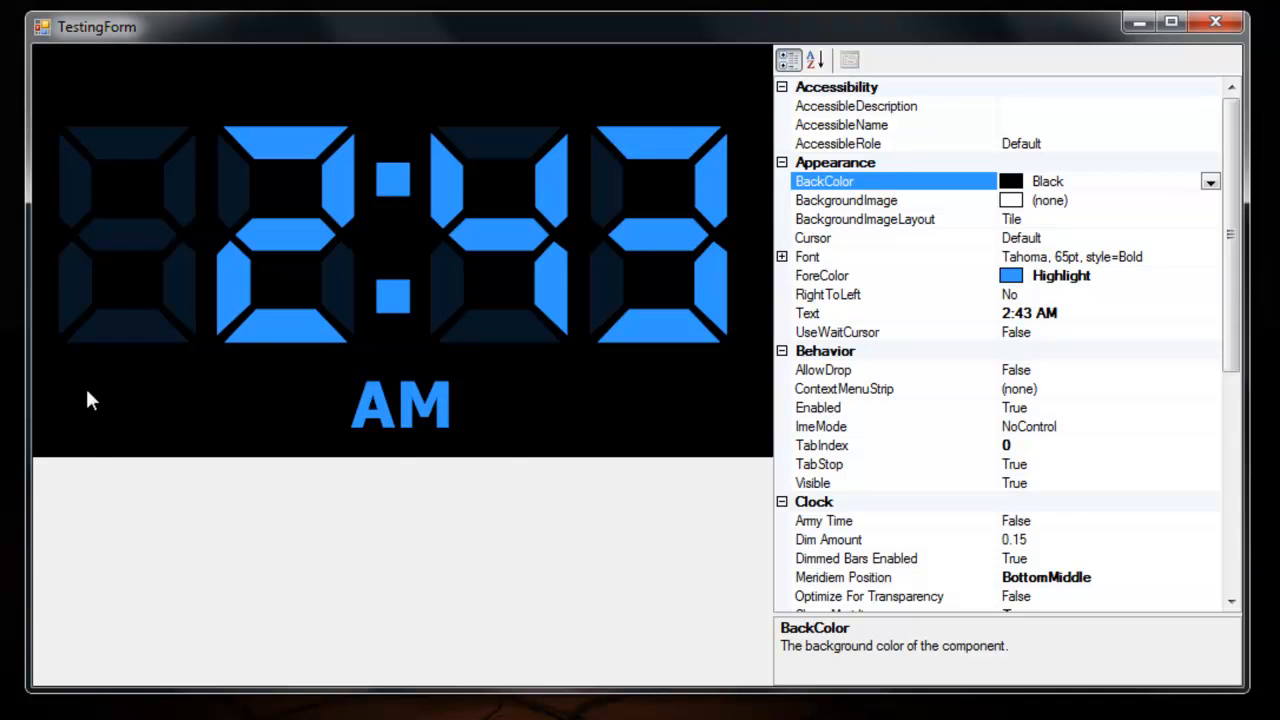
{"action": "mouse_move", "coordinate": [718, 474]}
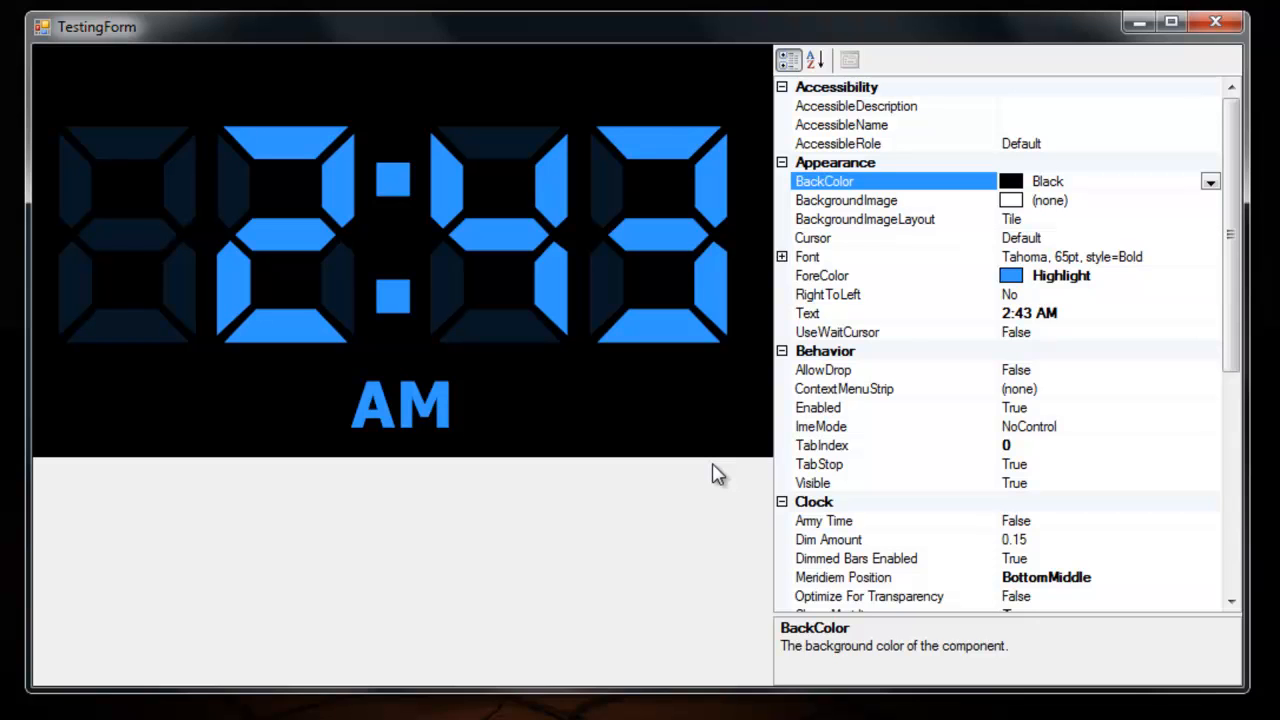
{"action": "mouse_move", "coordinate": [783, 467]}
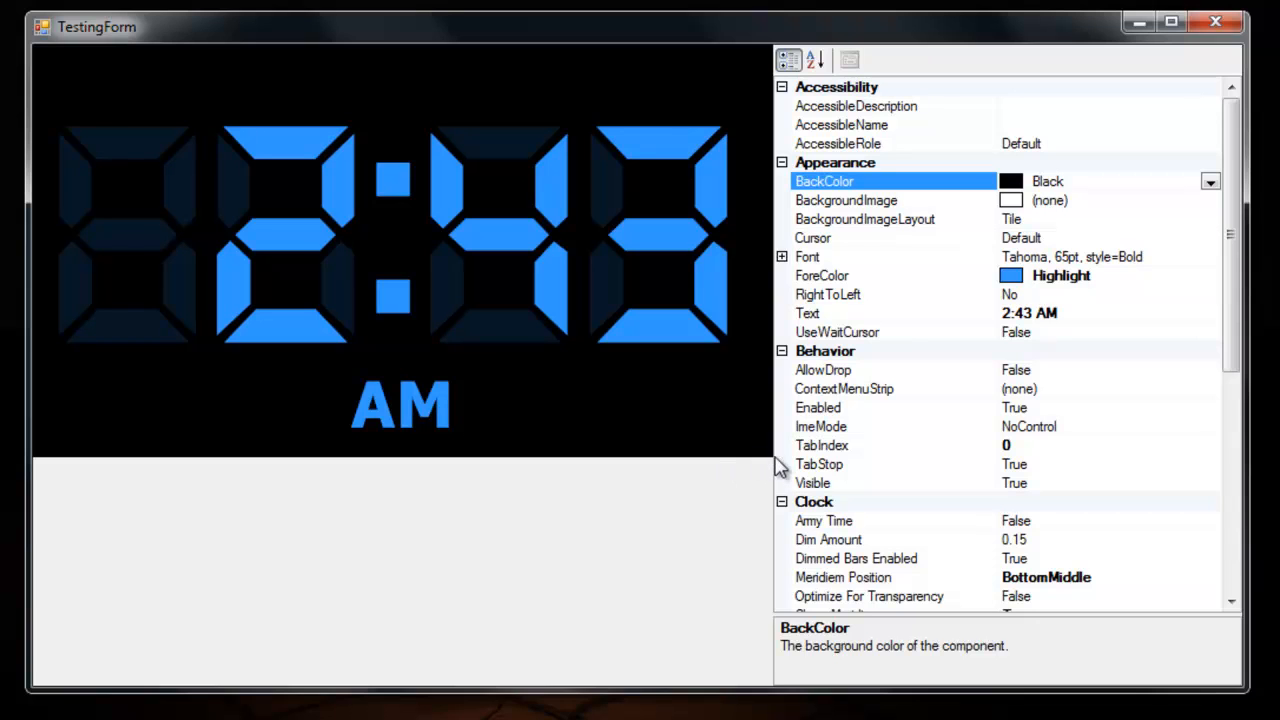
{"action": "mouse_move", "coordinate": [750, 110]}
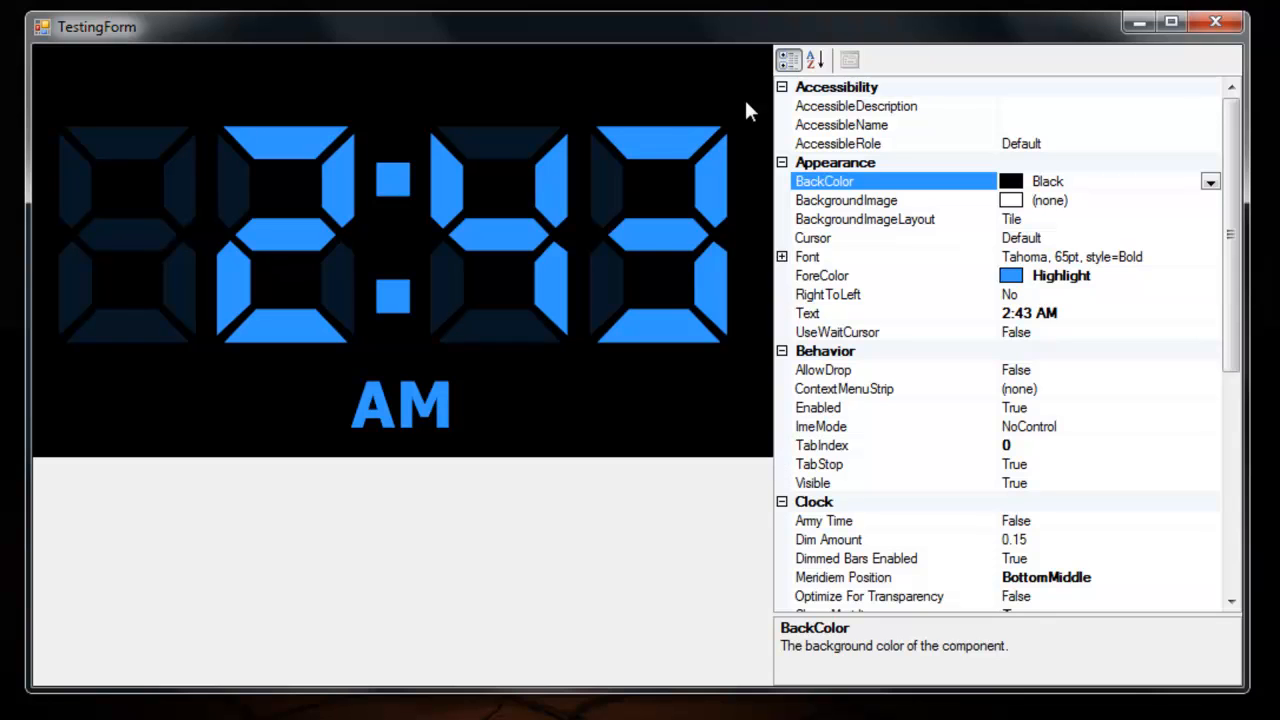
{"action": "mouse_move", "coordinate": [895, 208]}
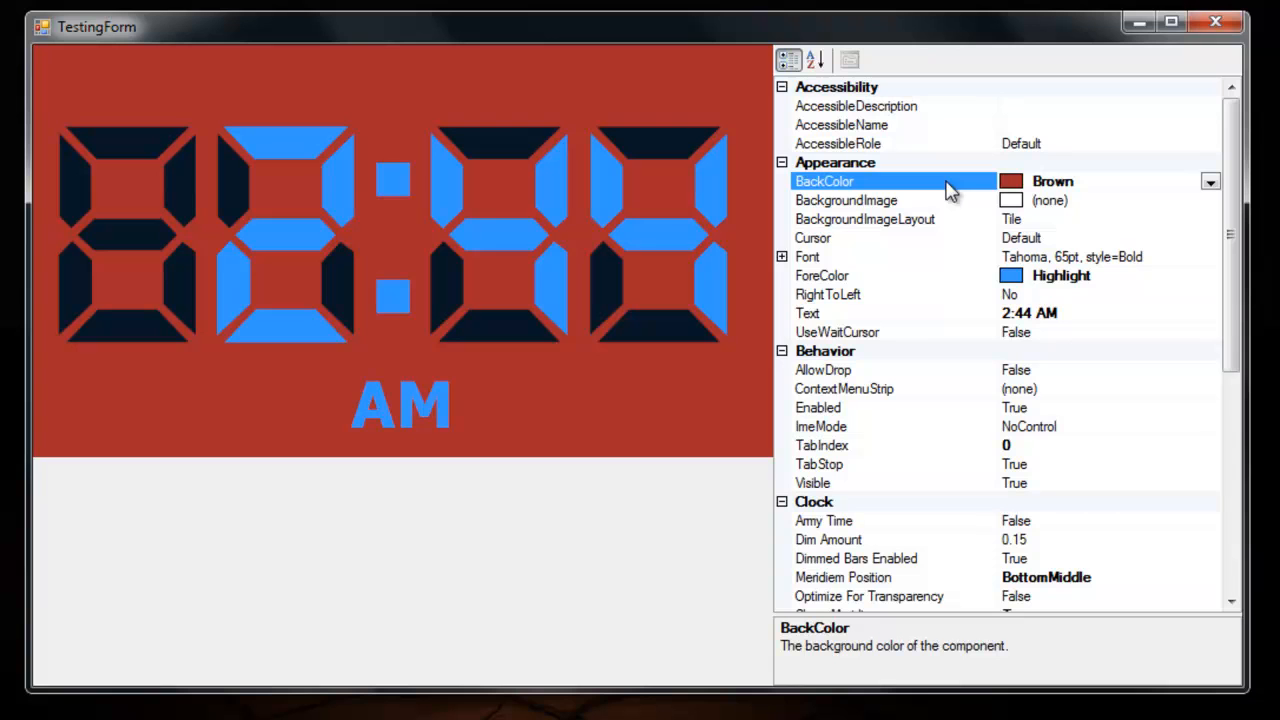
{"action": "mouse_move", "coordinate": [500, 147]}
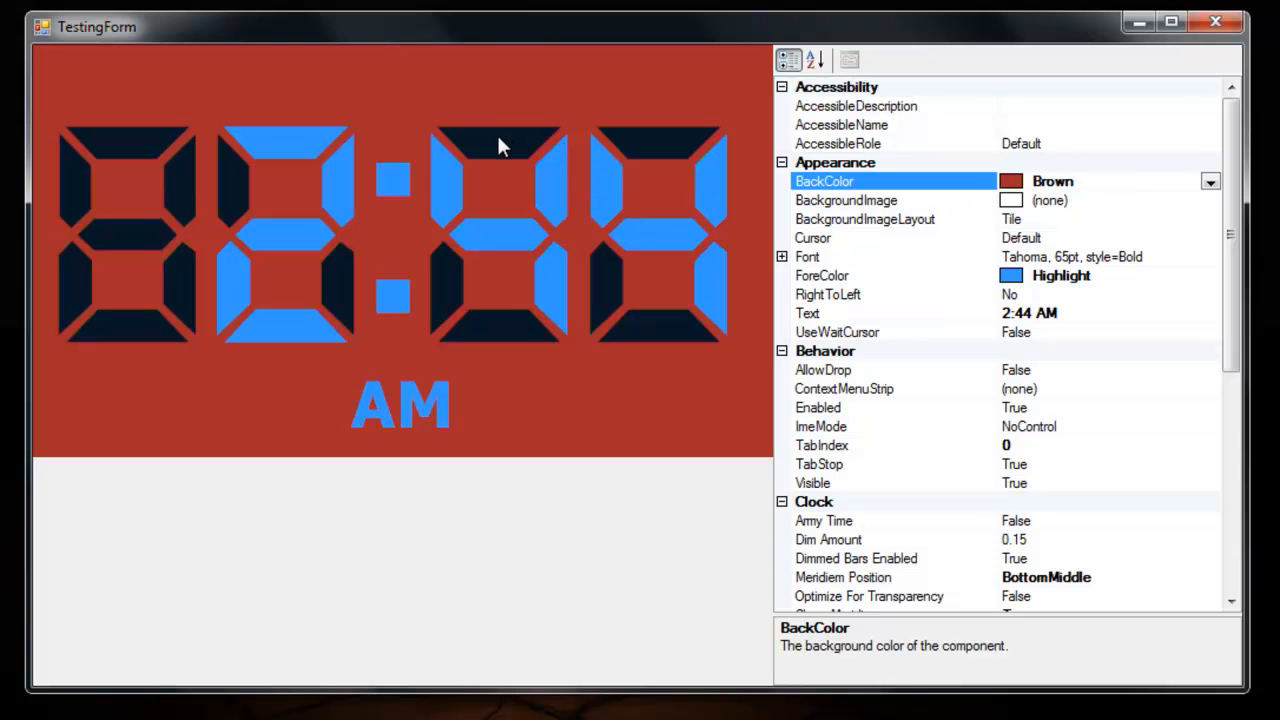
{"action": "mouse_move", "coordinate": [883, 240]}
{"action": "type", "text": "Black"}
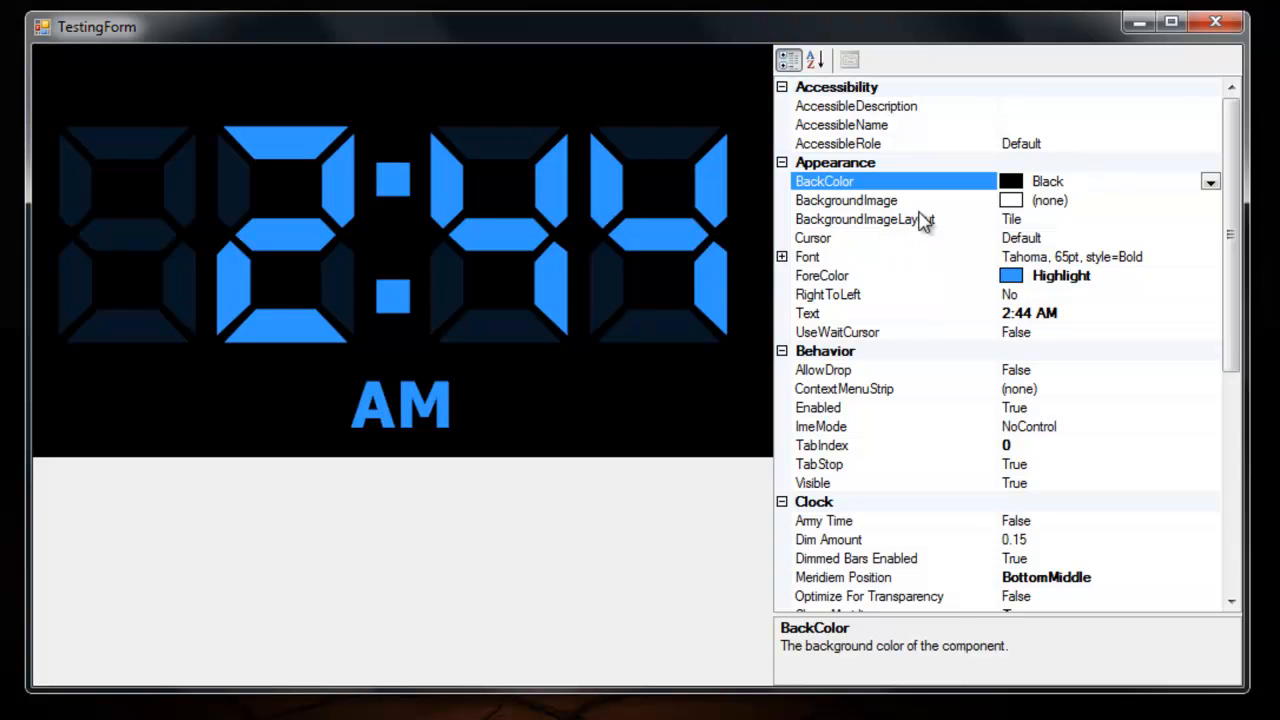
- Set ForeColor to HotPink, then select the clock's Text value '2:44 AM'
{"action": "left_click", "coordinate": [821, 275]}
{"action": "type", "text": "HotPink"}
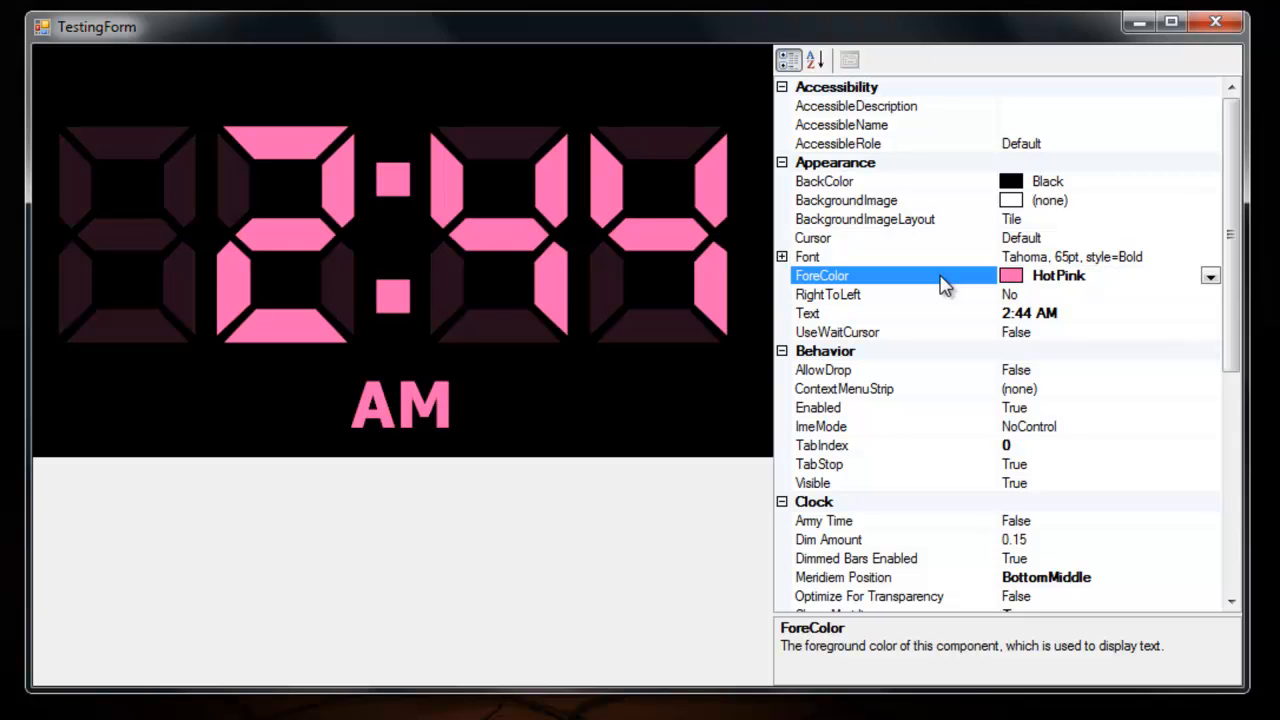
{"action": "mouse_move", "coordinate": [315, 338]}
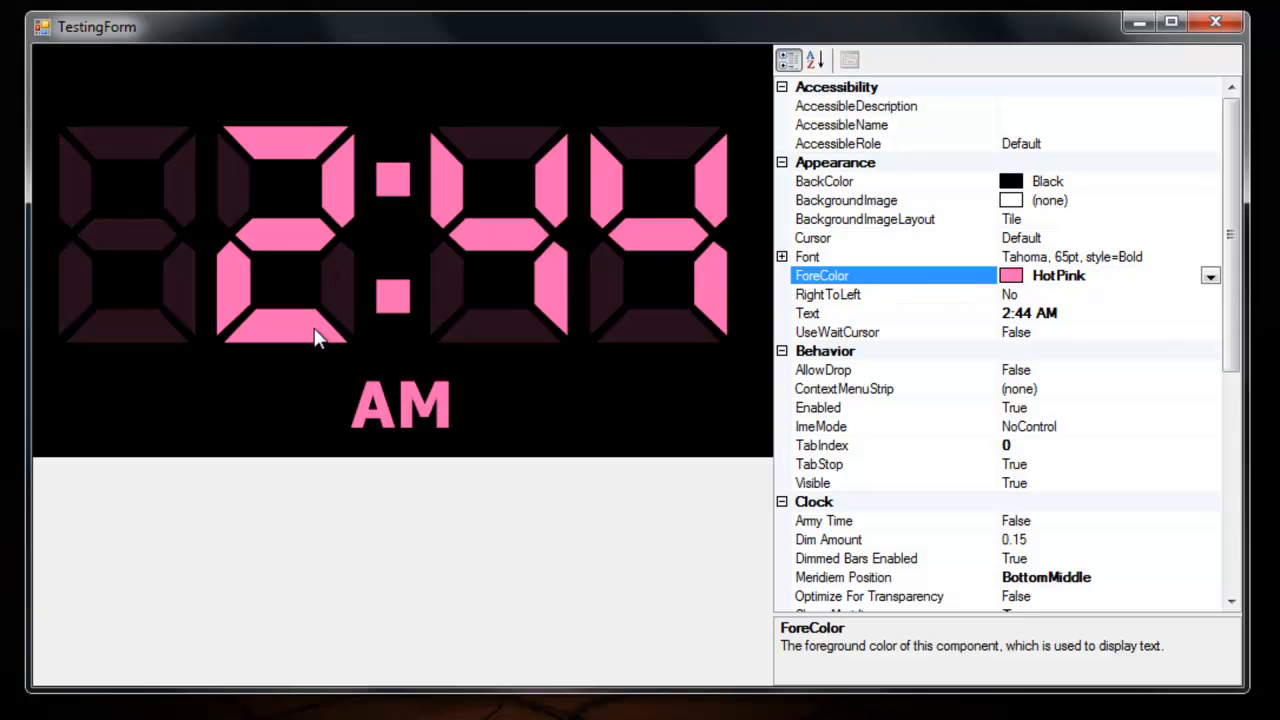
{"action": "left_click", "coordinate": [807, 313]}
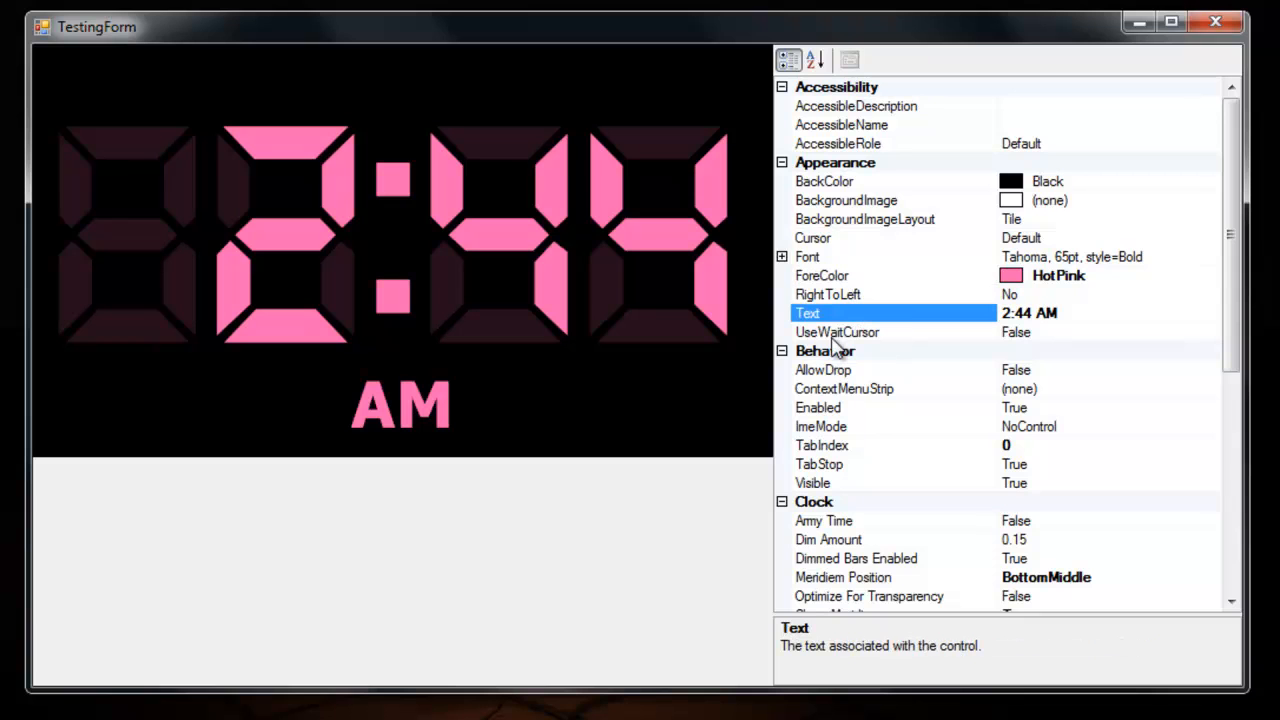
{"action": "mouse_move", "coordinate": [883, 340]}
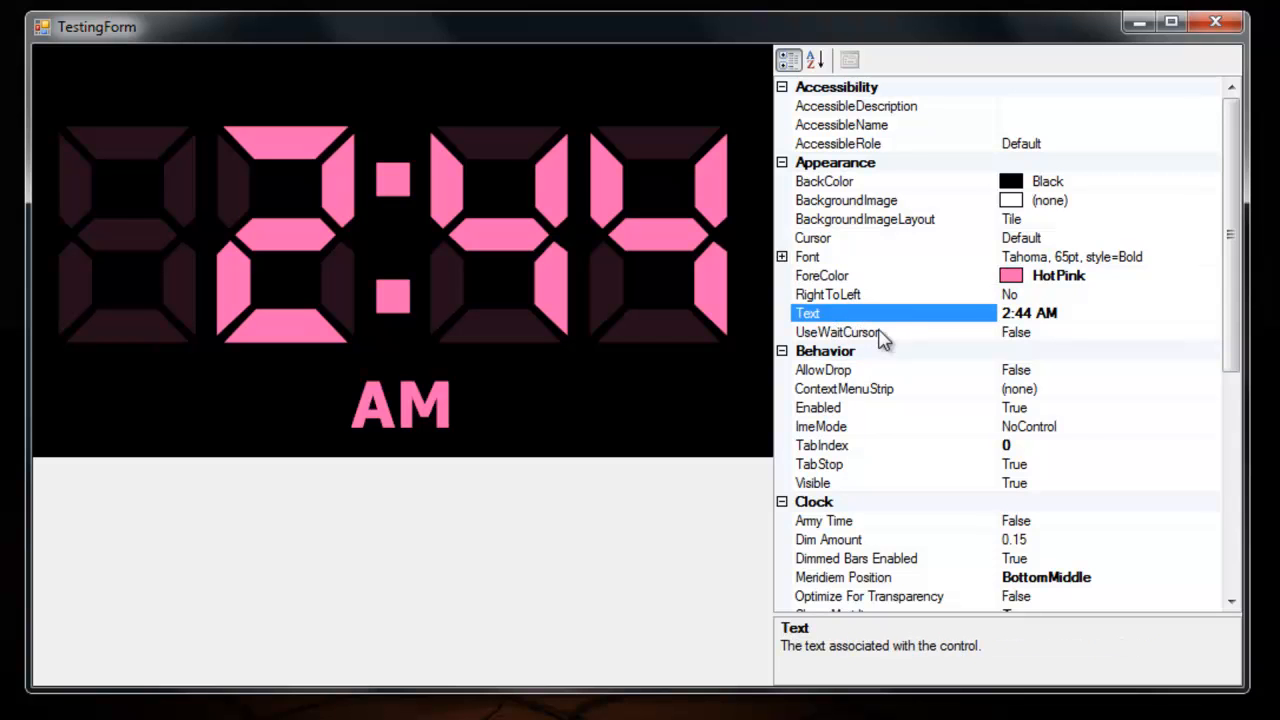
{"action": "left_click", "coordinate": [1030, 313]}
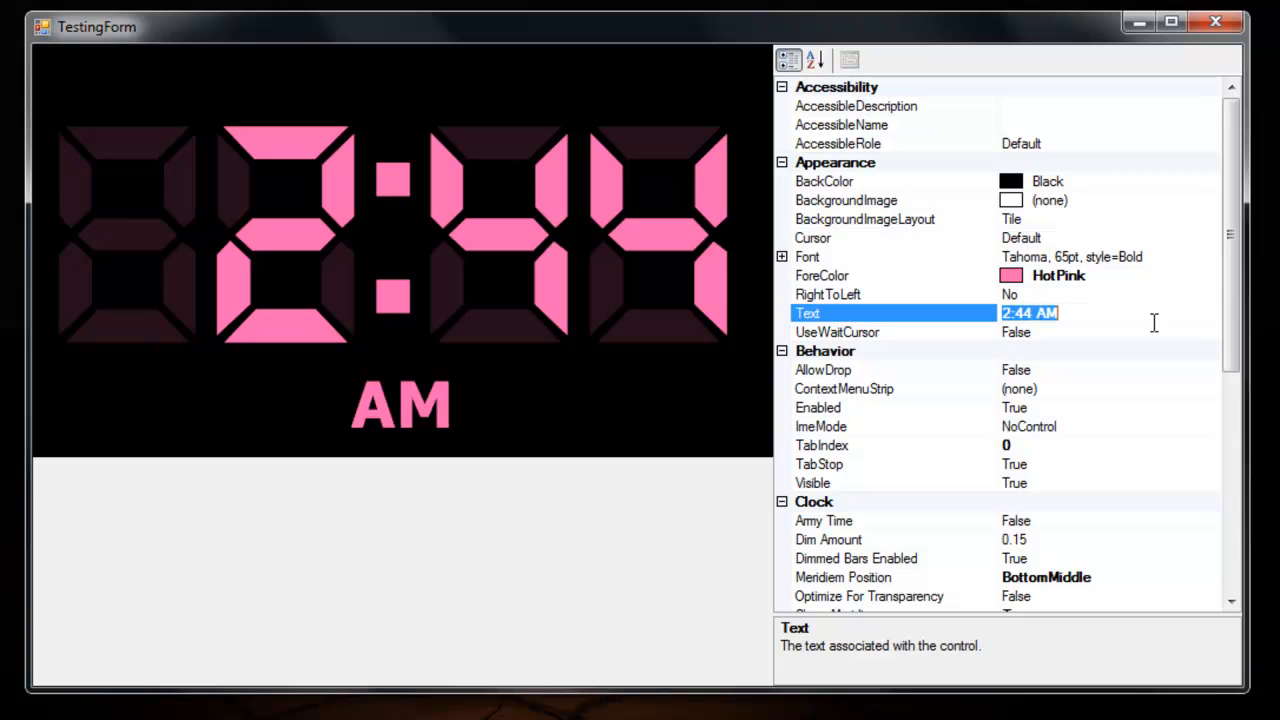
{"action": "scroll", "scroll_direction": "down", "scroll_amount": 3}
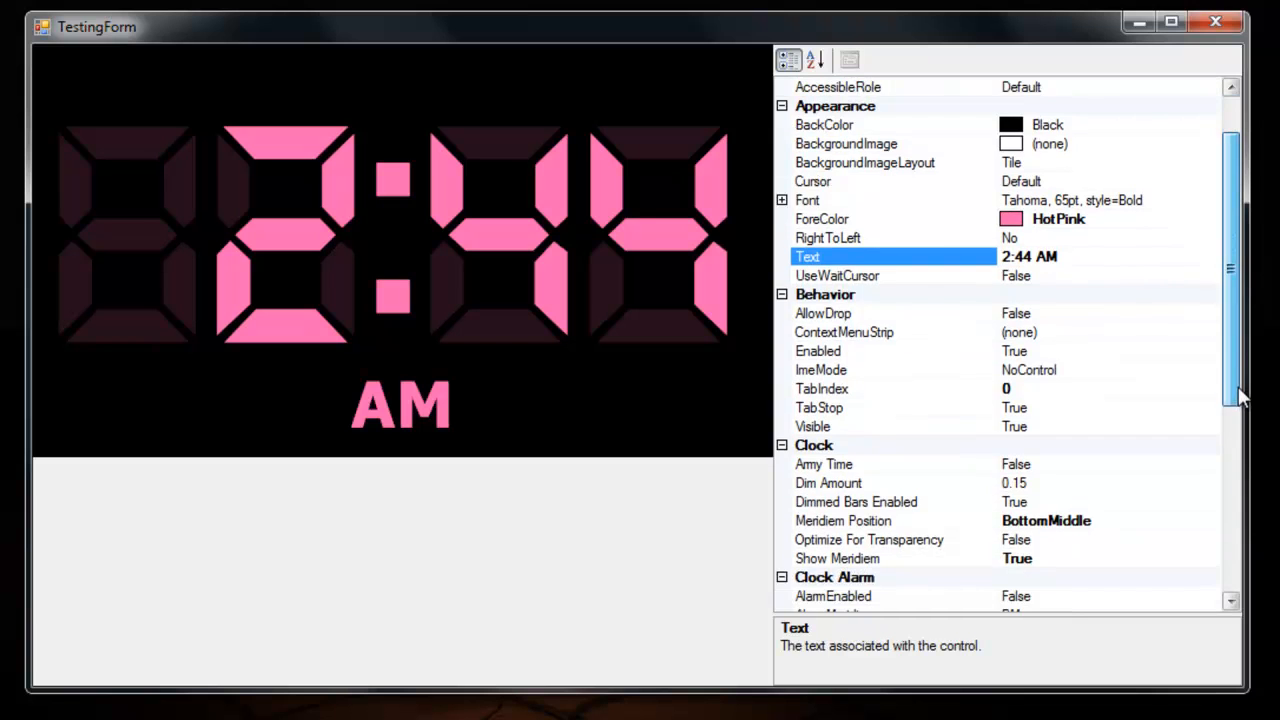
{"action": "scroll", "scroll_direction": "down", "scroll_amount": 3}
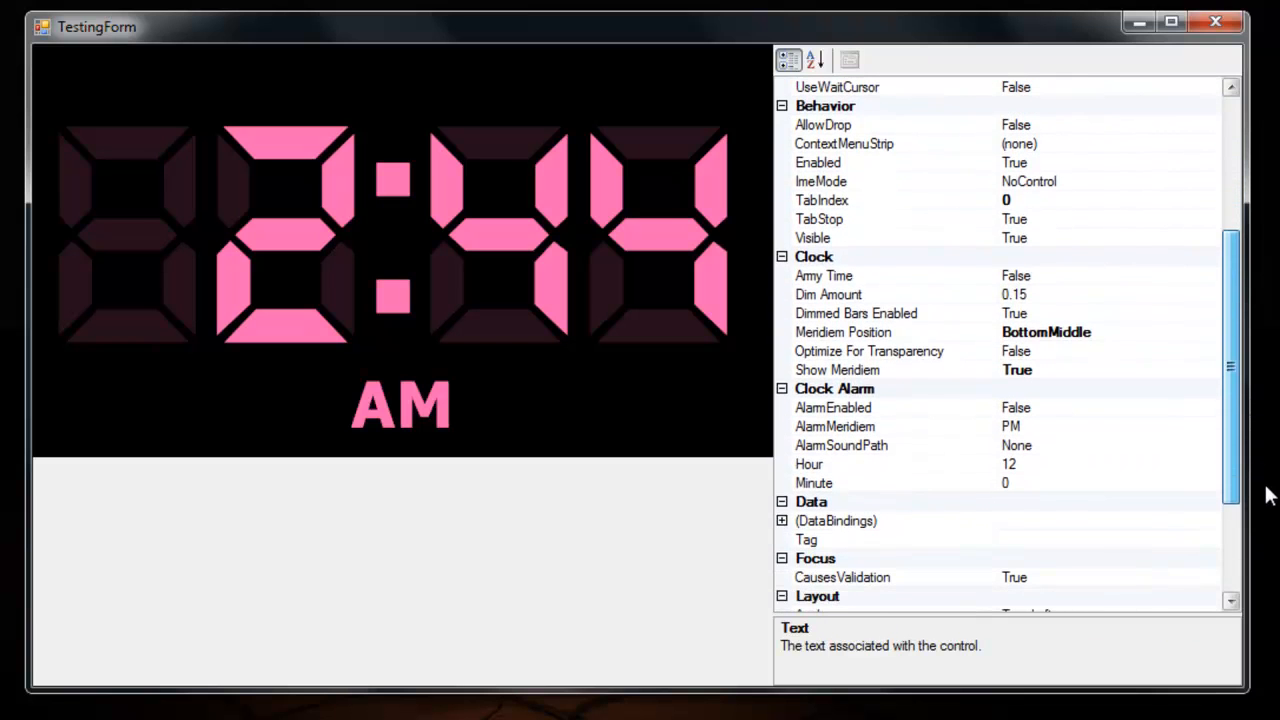
{"action": "left_click", "coordinate": [850, 275]}
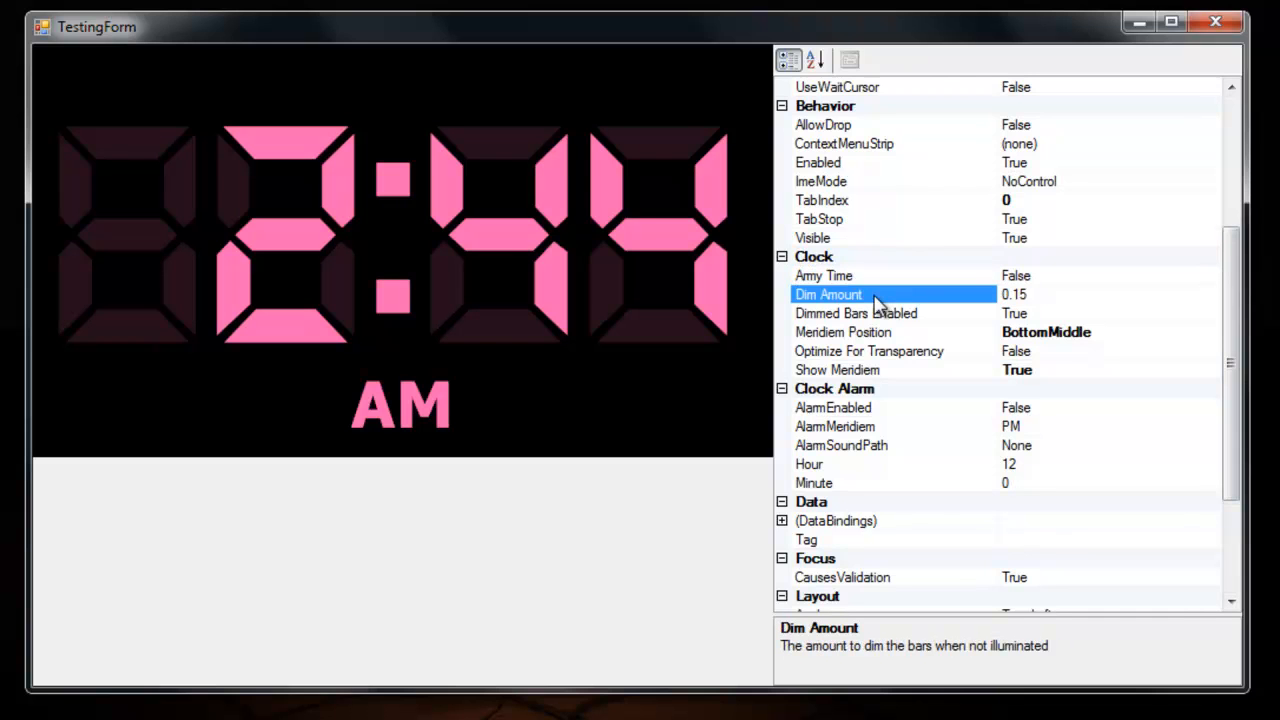
{"action": "mouse_move", "coordinate": [668, 340]}
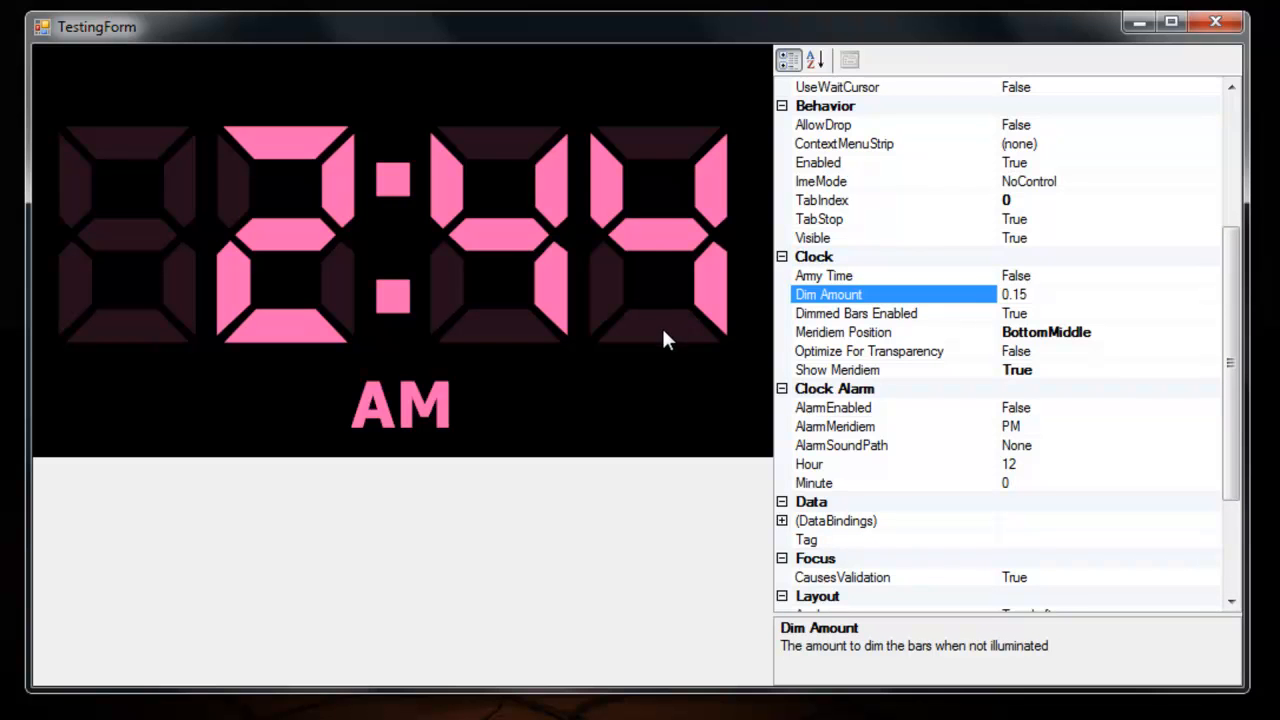
{"action": "mouse_move", "coordinate": [900, 388]}
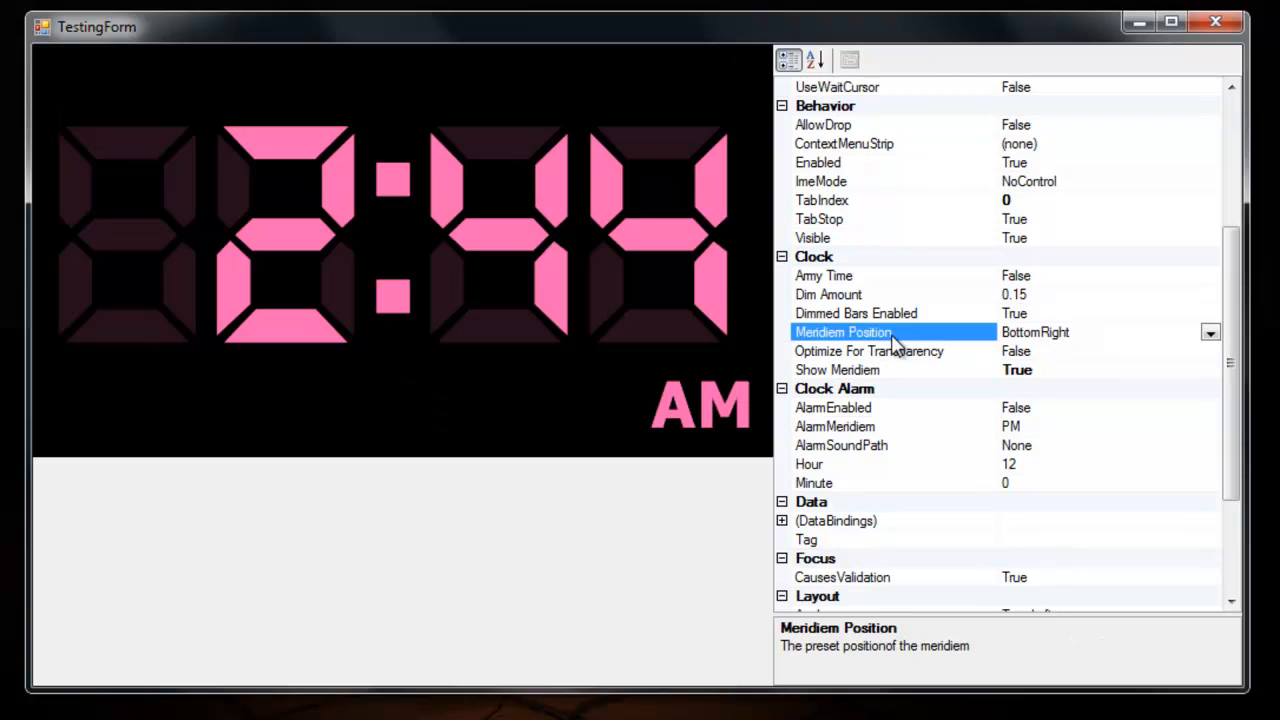
{"action": "mouse_move", "coordinate": [878, 352]}
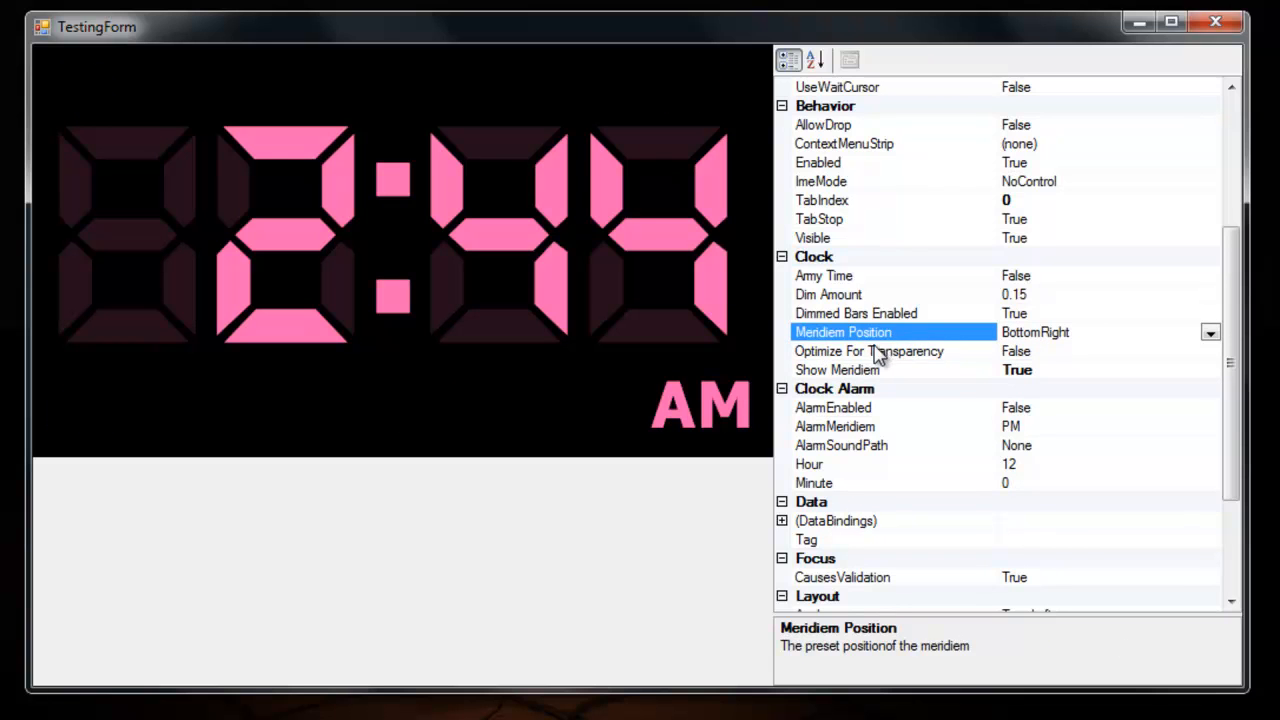
- Start changing the clock's transparency optimization setting
{"action": "left_click", "coordinate": [869, 351]}
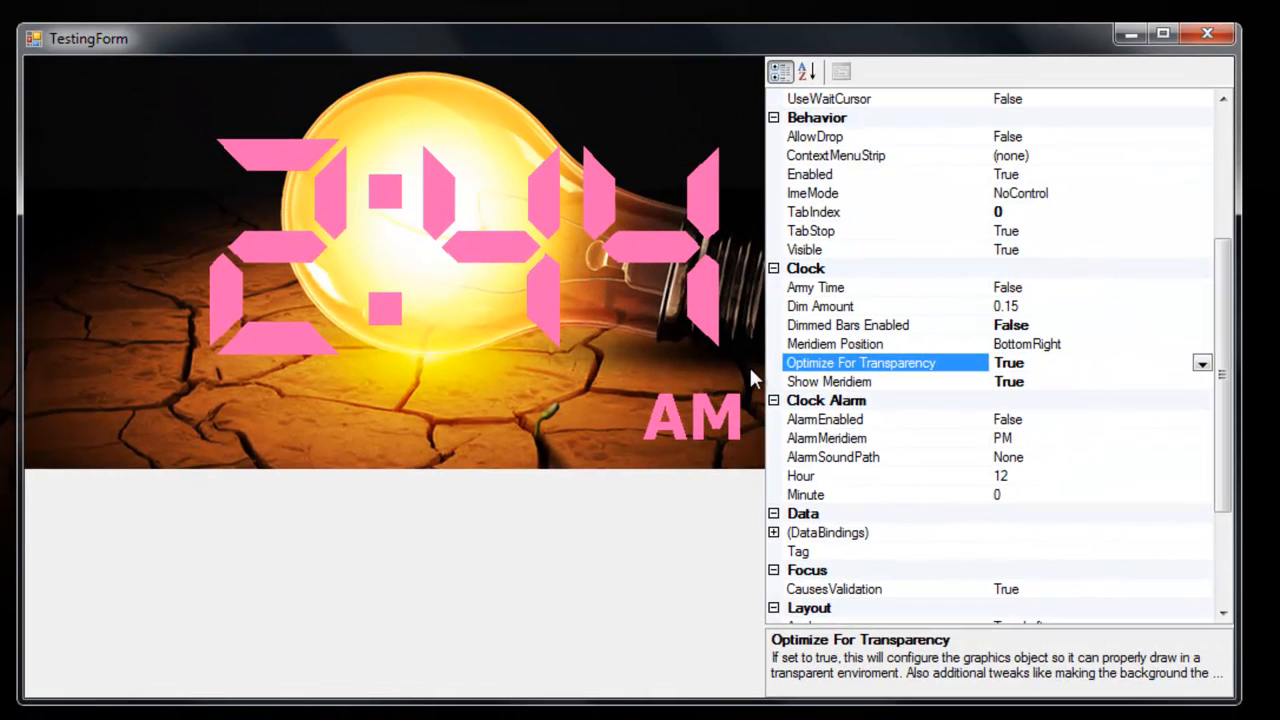
{"action": "mouse_move", "coordinate": [725, 410]}
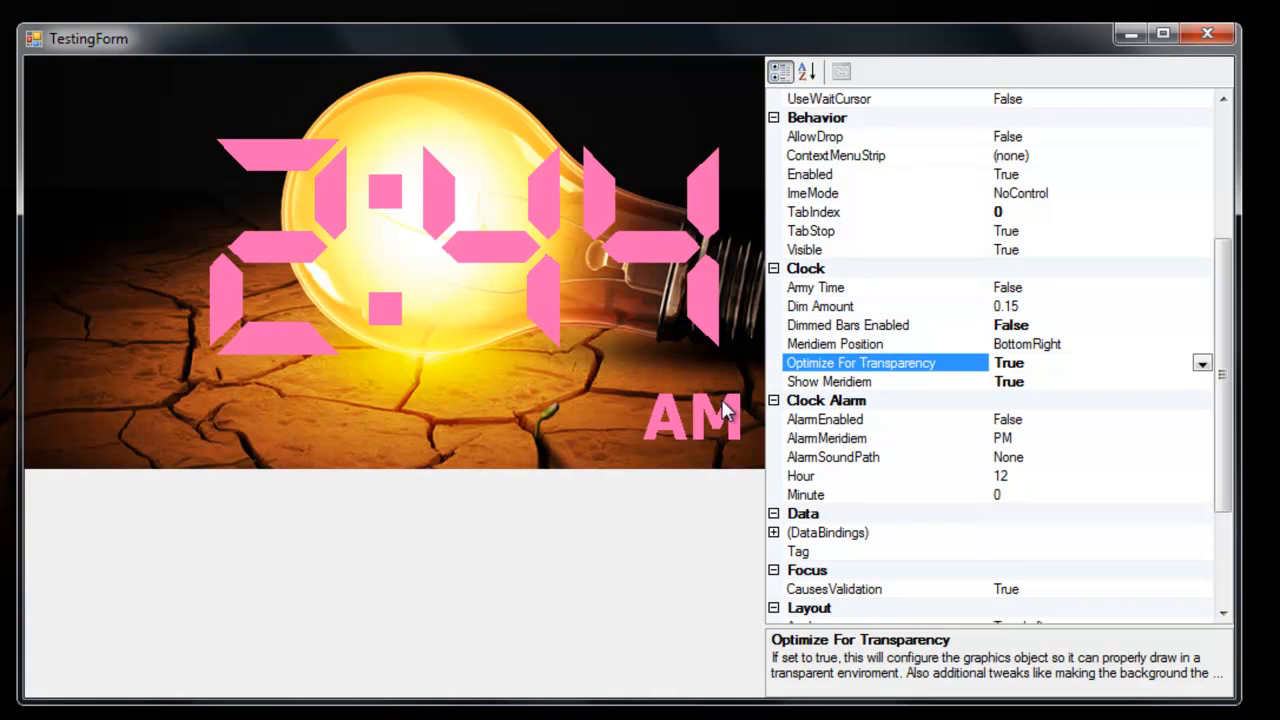
{"action": "mouse_move", "coordinate": [715, 410]}
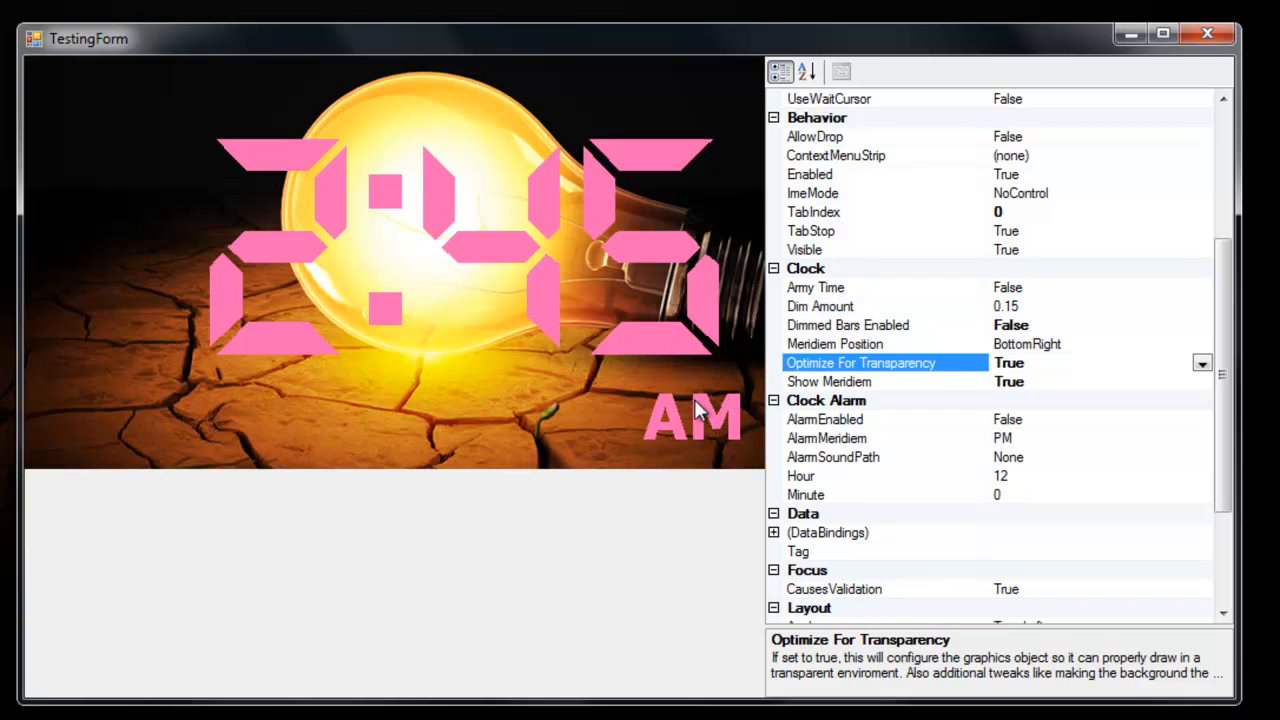
{"action": "mouse_move", "coordinate": [902, 372]}
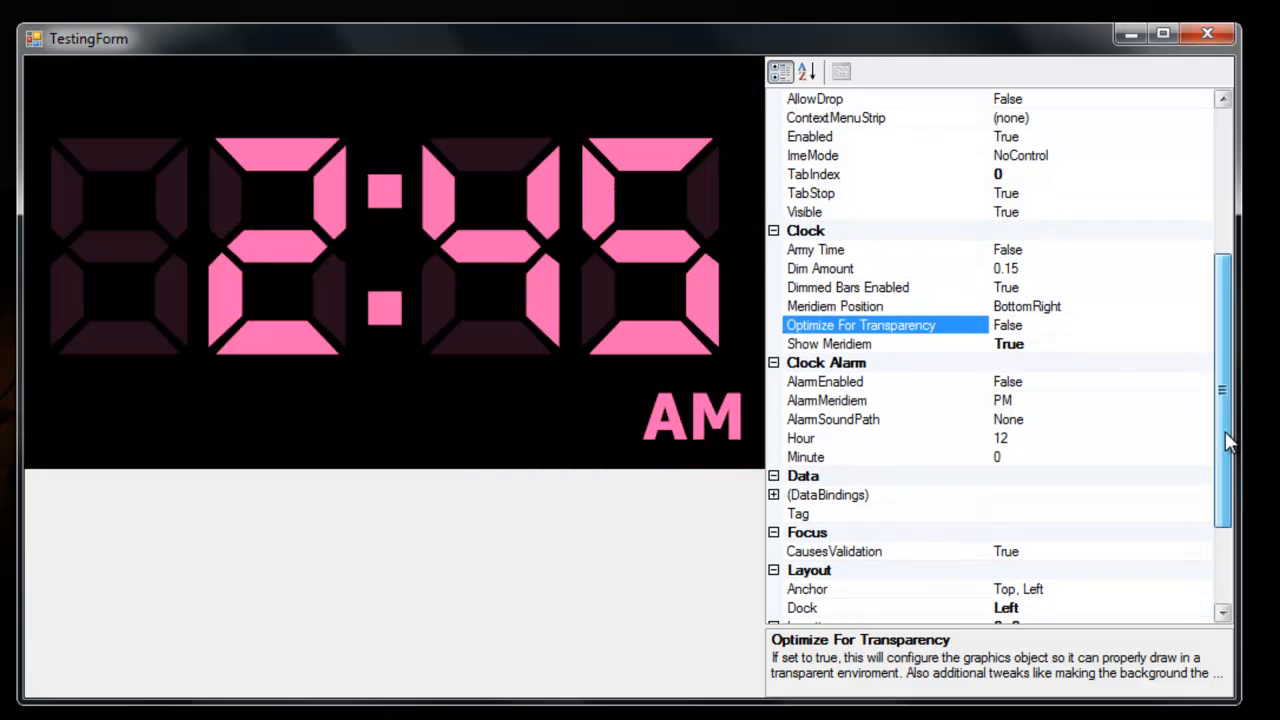
{"action": "scroll", "scroll_direction": "down", "scroll_amount": 3}
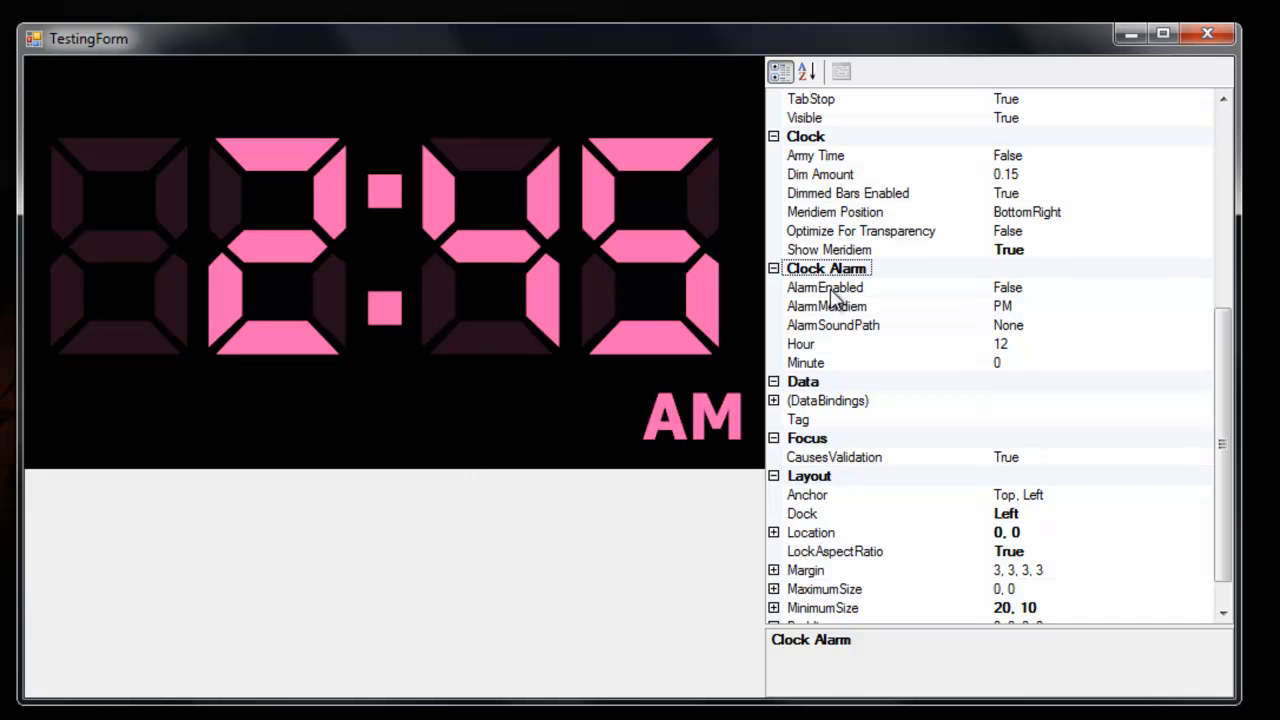
{"action": "mouse_move", "coordinate": [918, 305]}
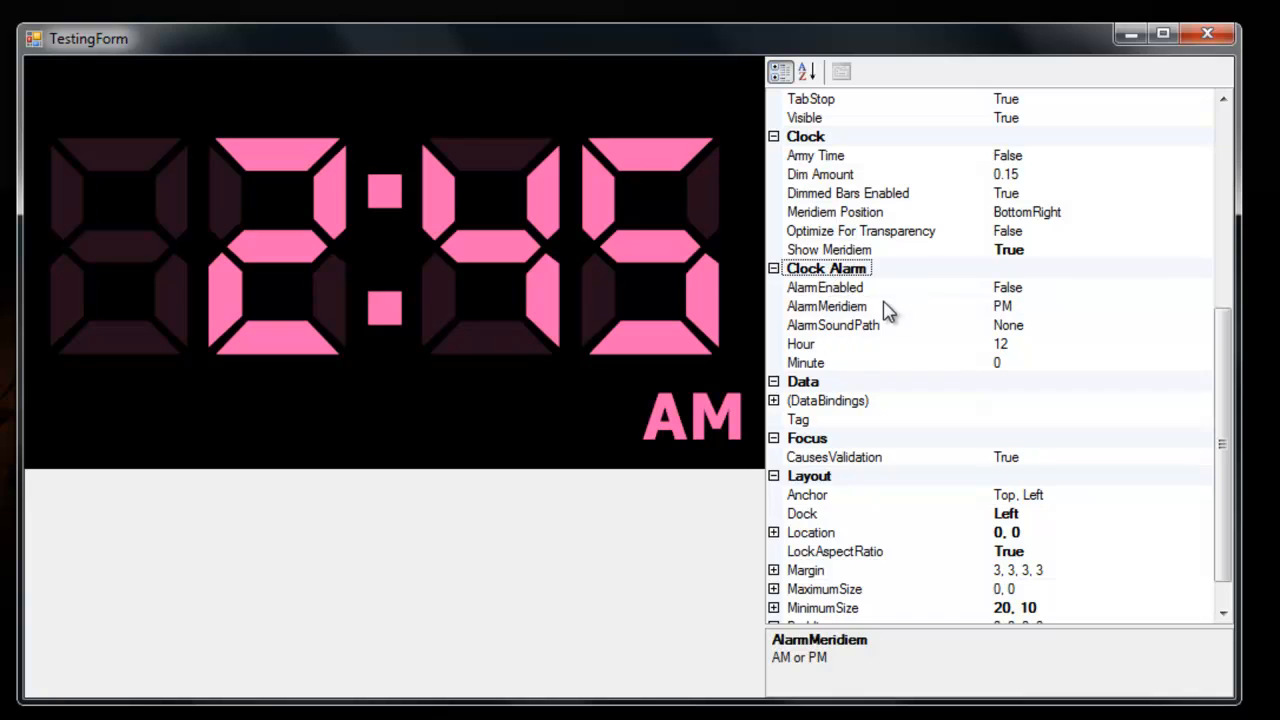
{"action": "left_click", "coordinate": [800, 343]}
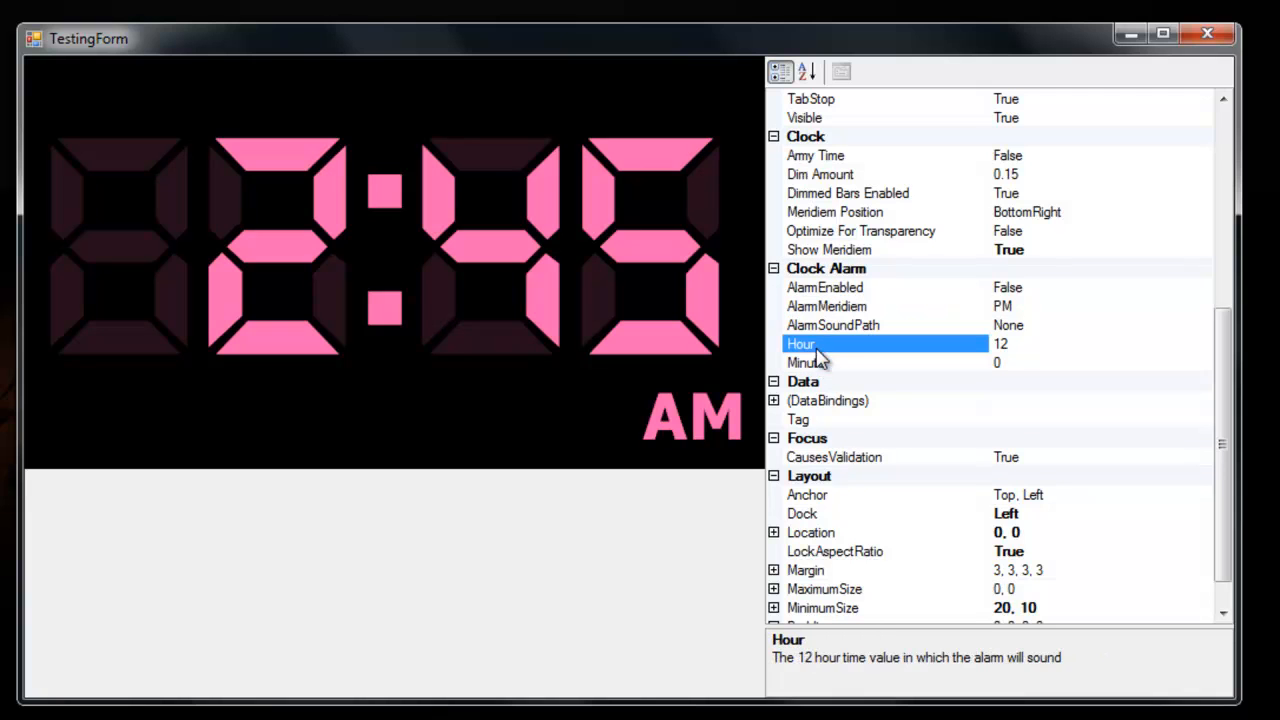
{"action": "left_click", "coordinate": [833, 325]}
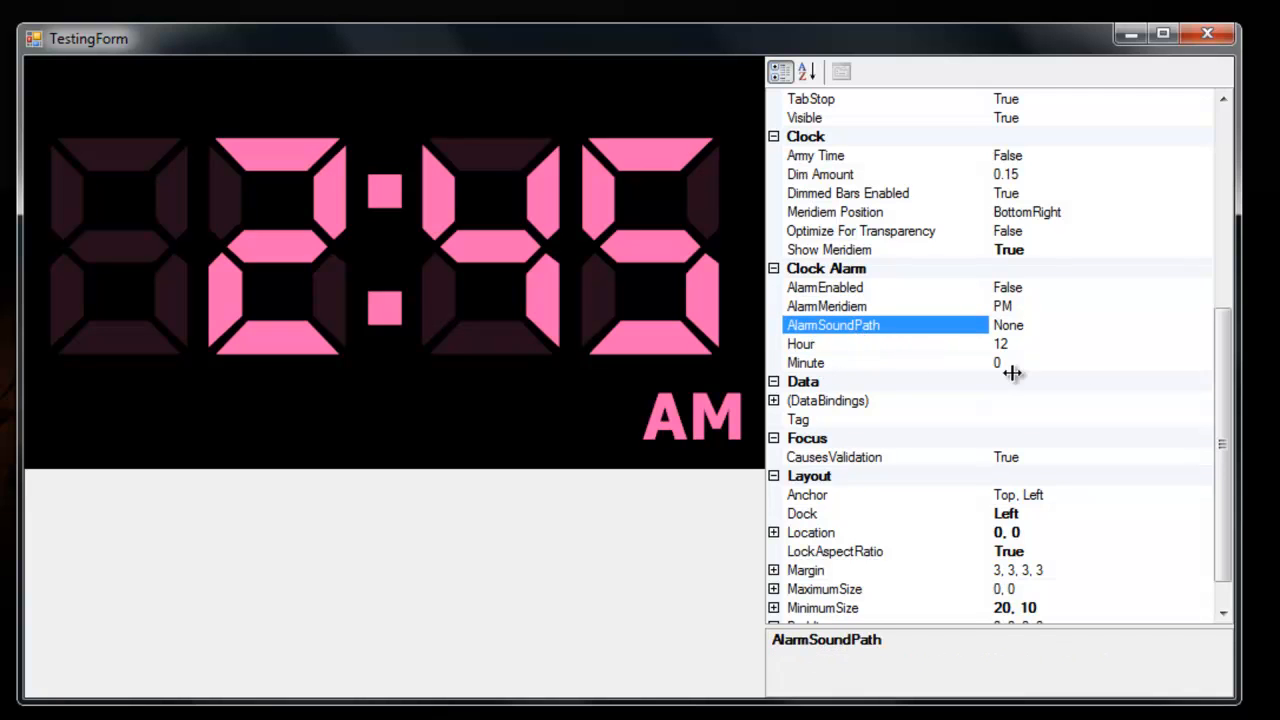